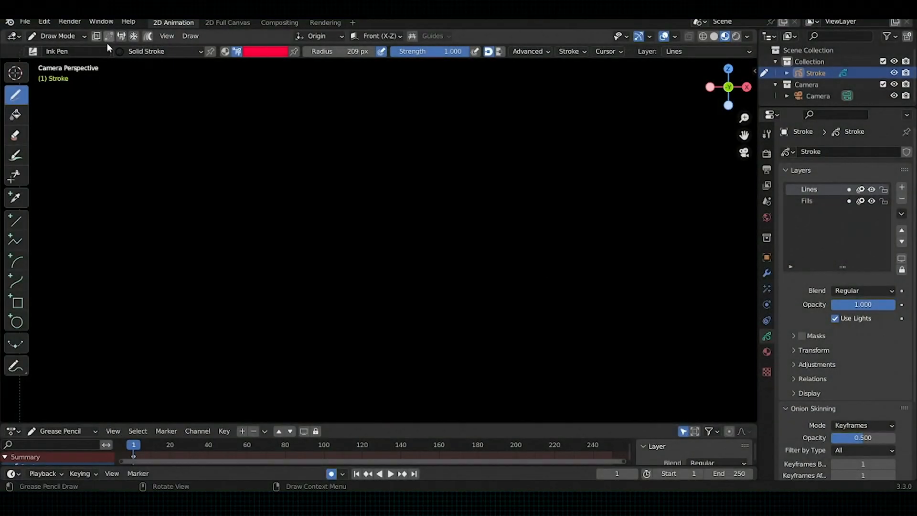
{"action": "mouse_move", "coordinate": [107, 36]}
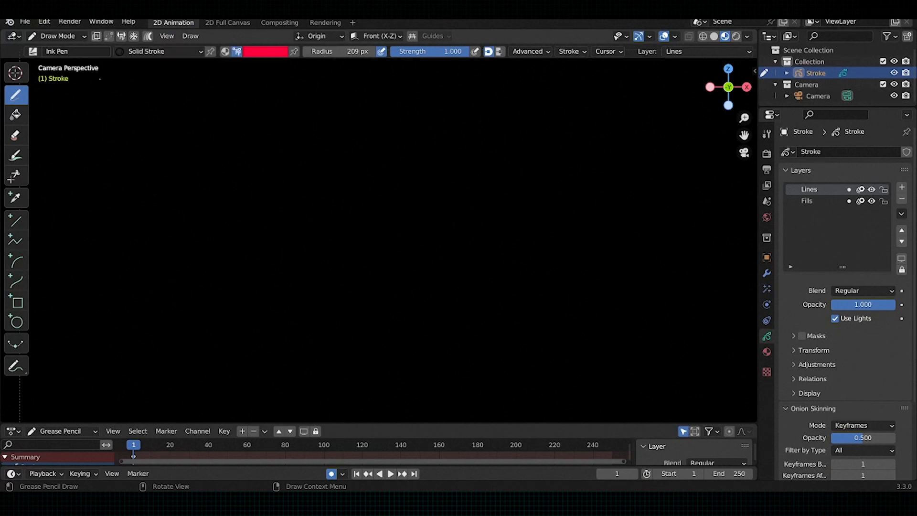
Draw a red curved stroke on the left and extend it to the right
{"action": "left_click", "coordinate": [107, 35]}
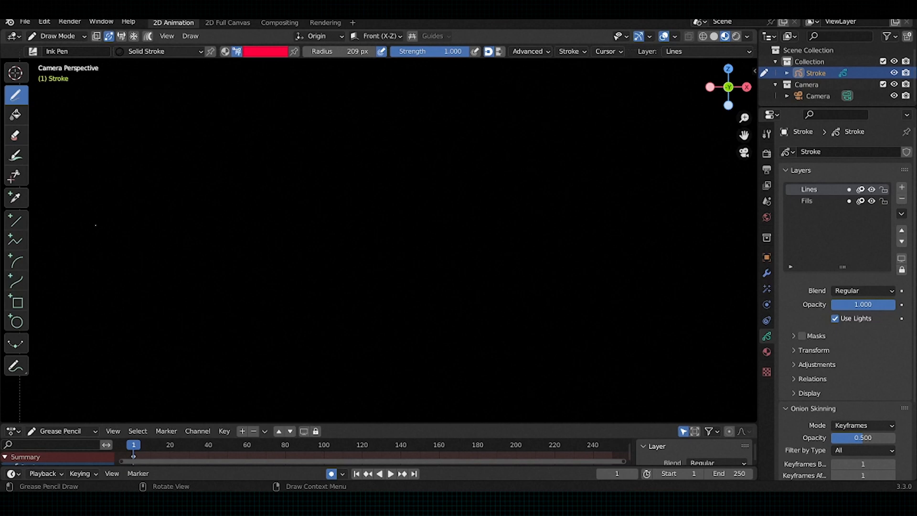
{"action": "left_click_drag", "start_coordinate": [93, 217], "coordinate": [292, 170]}
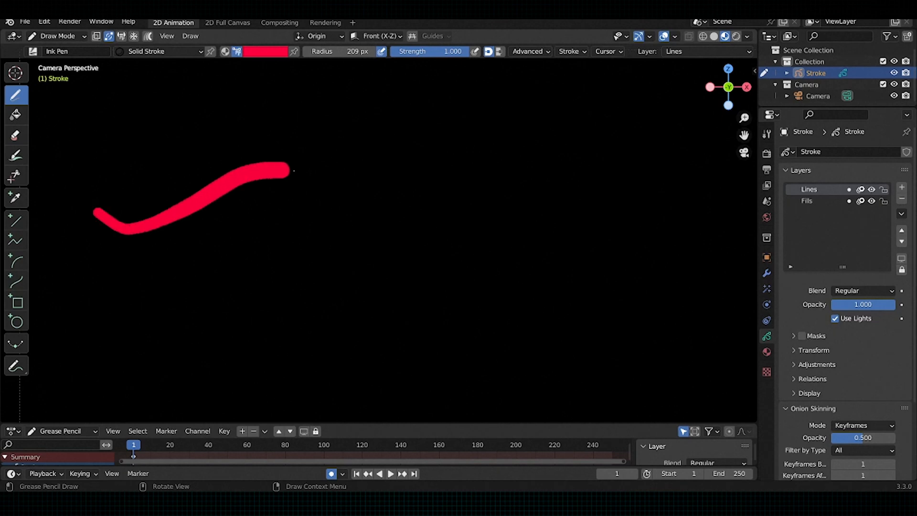
{"action": "left_click_drag", "start_coordinate": [287, 171], "coordinate": [348, 202]}
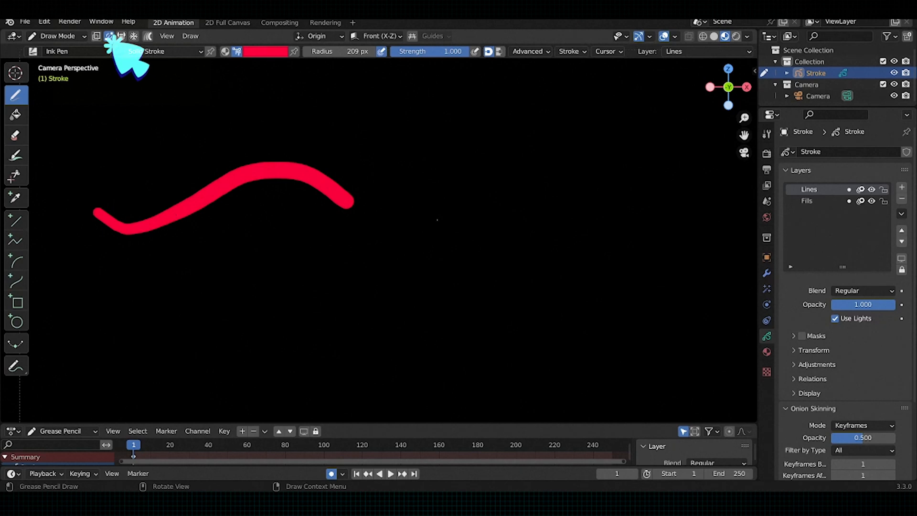
Enable Automerge and continue the line in orange so it joins the red end seamlessly
{"action": "left_click", "coordinate": [266, 52]}
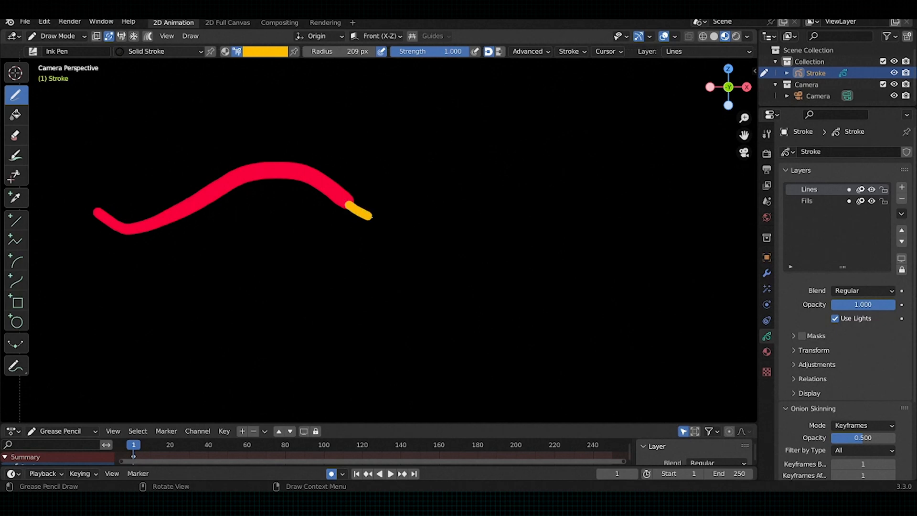
{"action": "left_click_drag", "start_coordinate": [351, 210], "coordinate": [573, 224]}
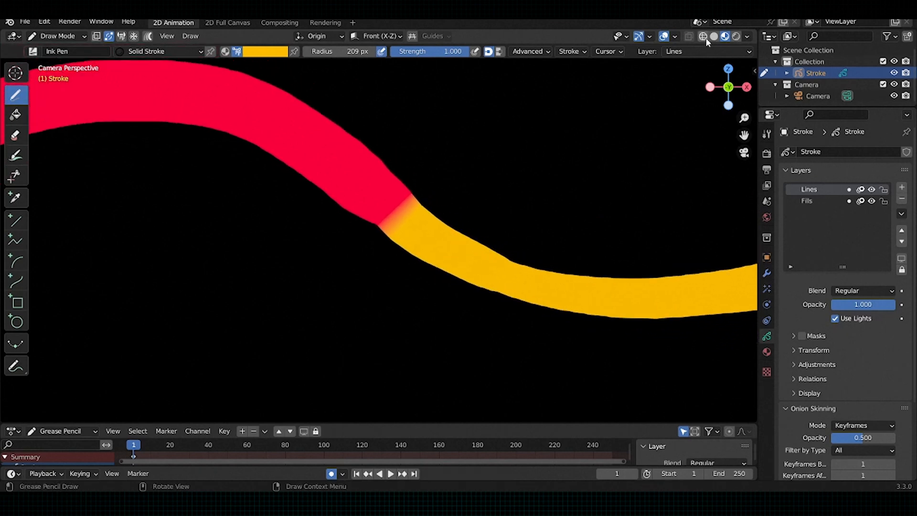
{"action": "left_click", "coordinate": [703, 36]}
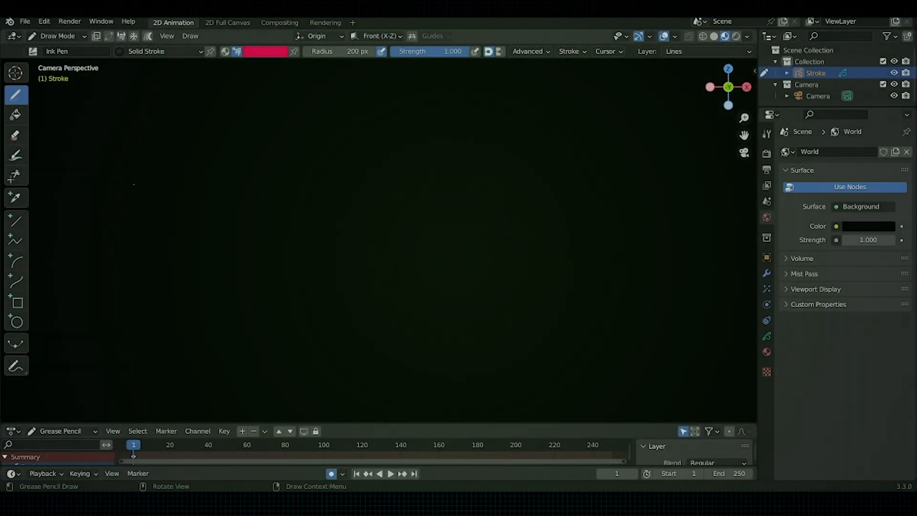
Draw a red wavy stroke and add a Build modifier to it
{"action": "left_click_drag", "start_coordinate": [132, 186], "coordinate": [357, 166]}
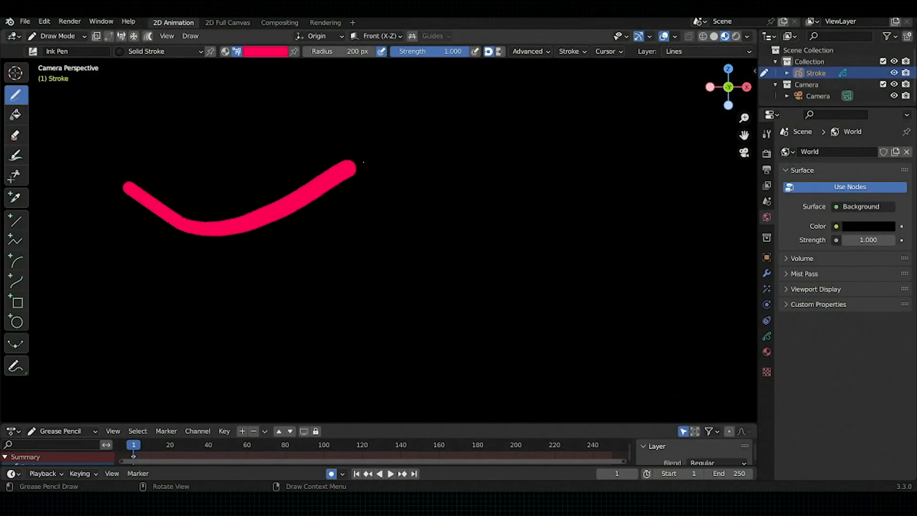
{"action": "left_click_drag", "start_coordinate": [354, 167], "coordinate": [531, 227]}
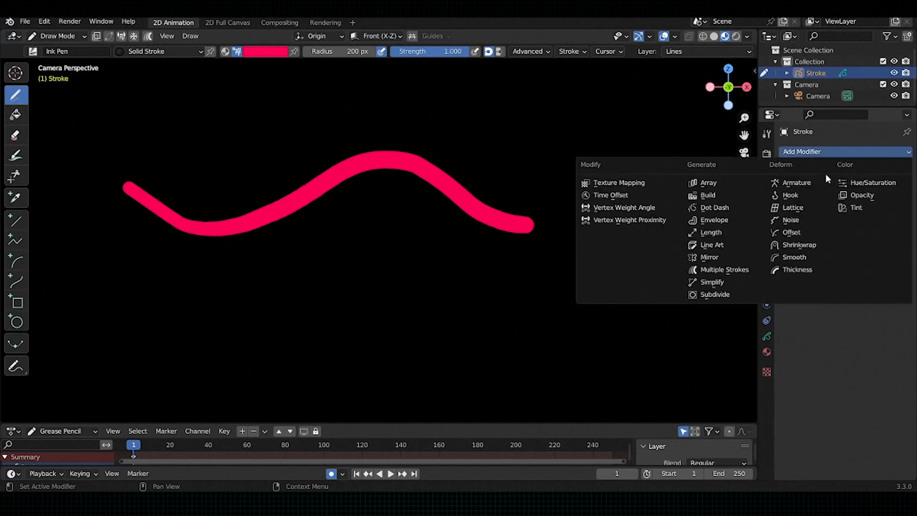
{"action": "left_click", "coordinate": [707, 195]}
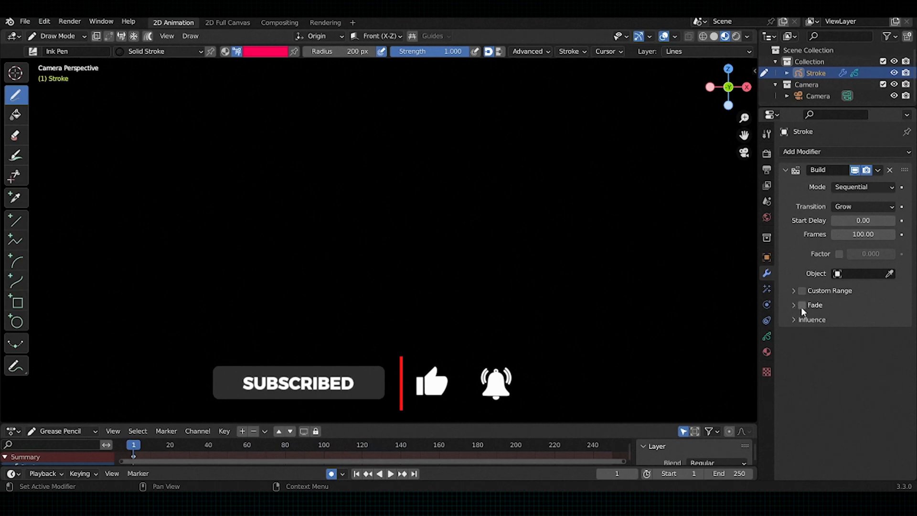
Enable Fade on the Build modifier and set its factor value
{"action": "left_click", "coordinate": [803, 304]}
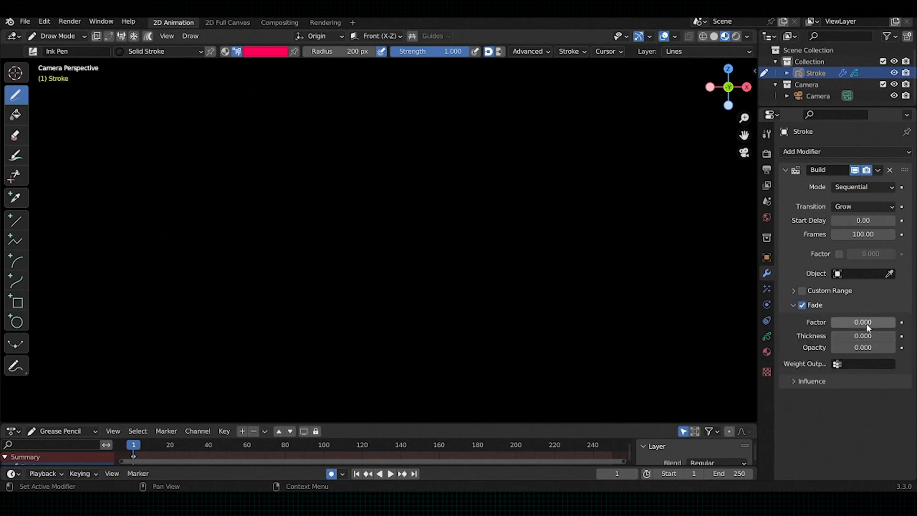
{"action": "double_click", "coordinate": [863, 322]}
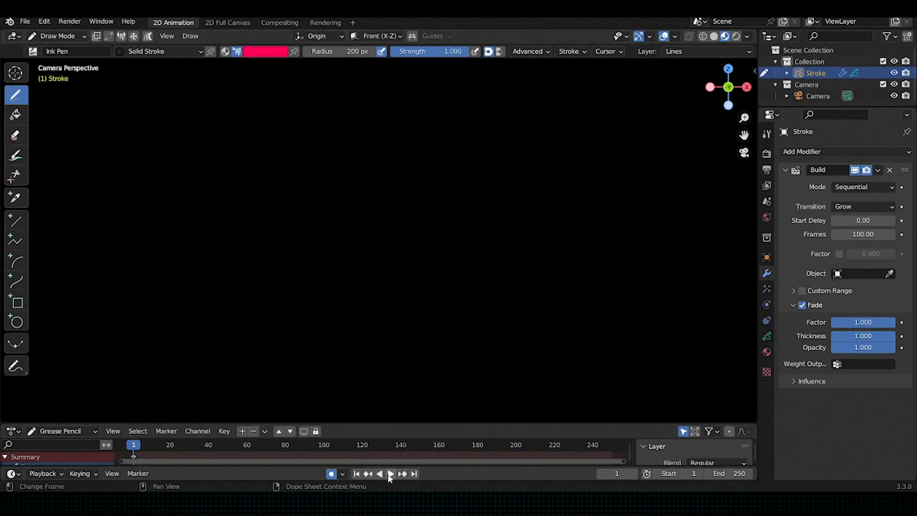
Play the timeline to preview the stroke drawing itself on, then stop playback
{"action": "left_click", "coordinate": [391, 474]}
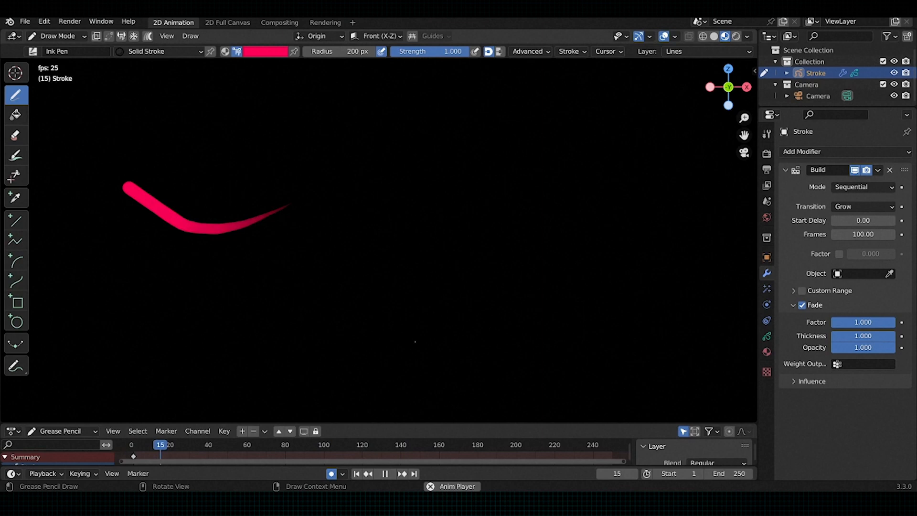
{"action": "left_click", "coordinate": [385, 474]}
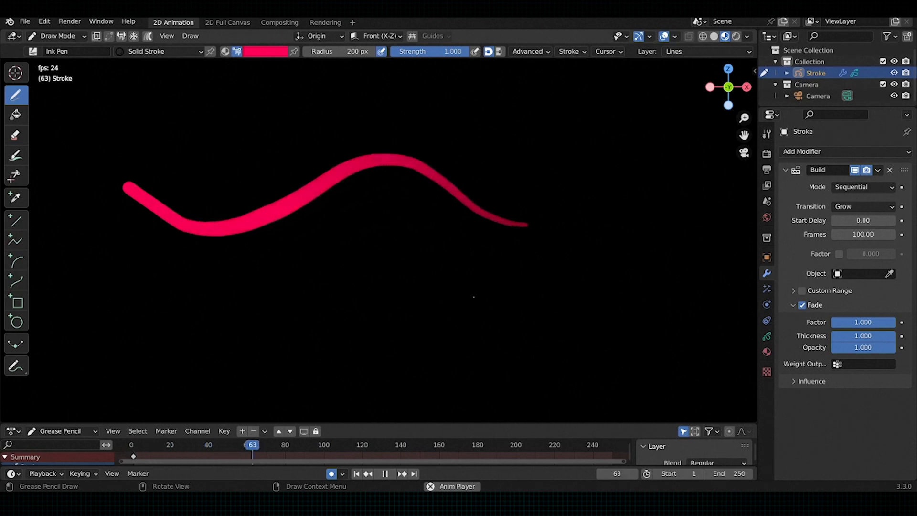
{"action": "left_click", "coordinate": [385, 474]}
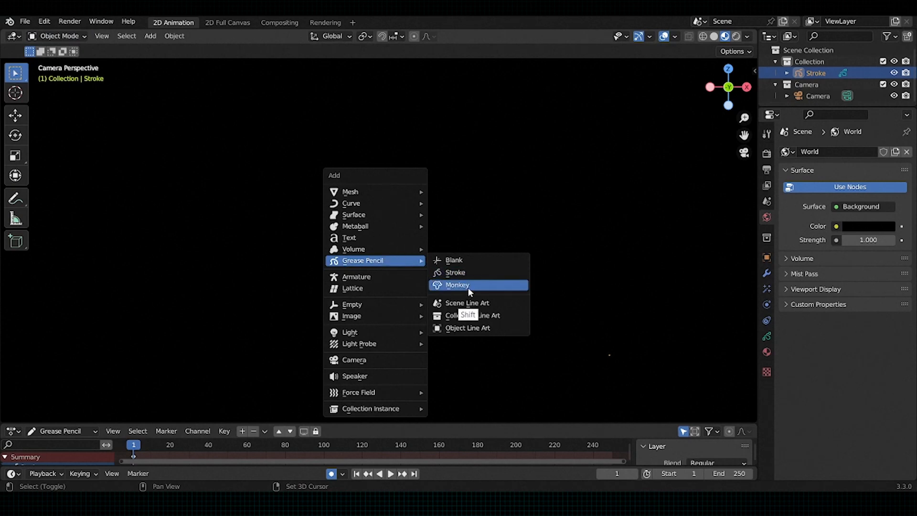
Add the Grease Pencil Monkey (Suzanne) to the scene and pick a mode
{"action": "left_click", "coordinate": [457, 285]}
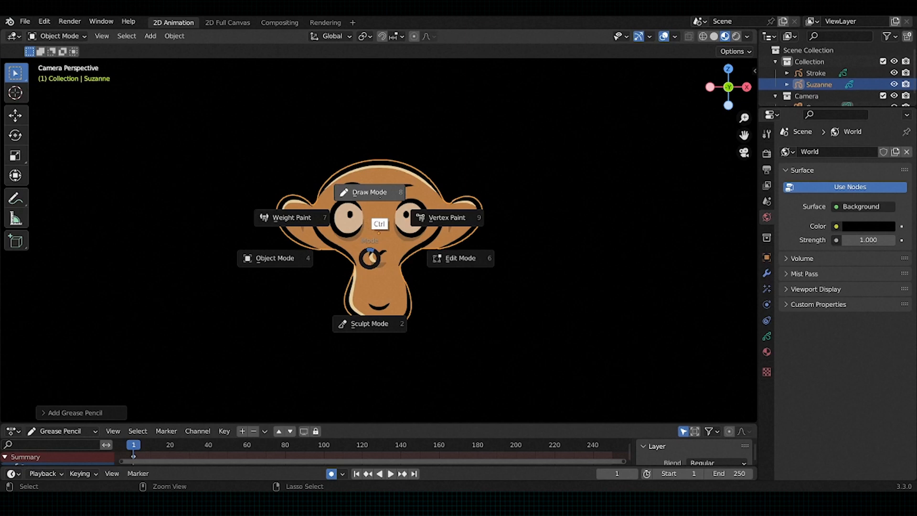
{"action": "left_click", "coordinate": [369, 192]}
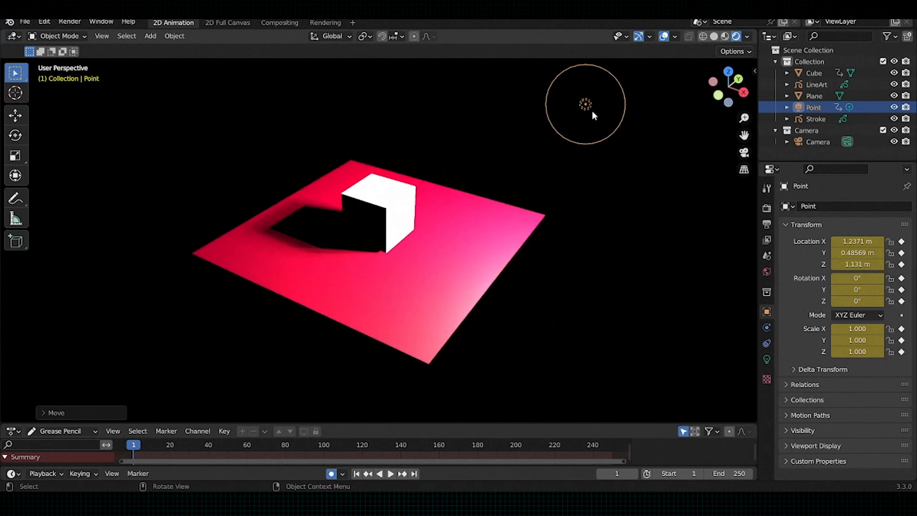
{"action": "mouse_move", "coordinate": [587, 116]}
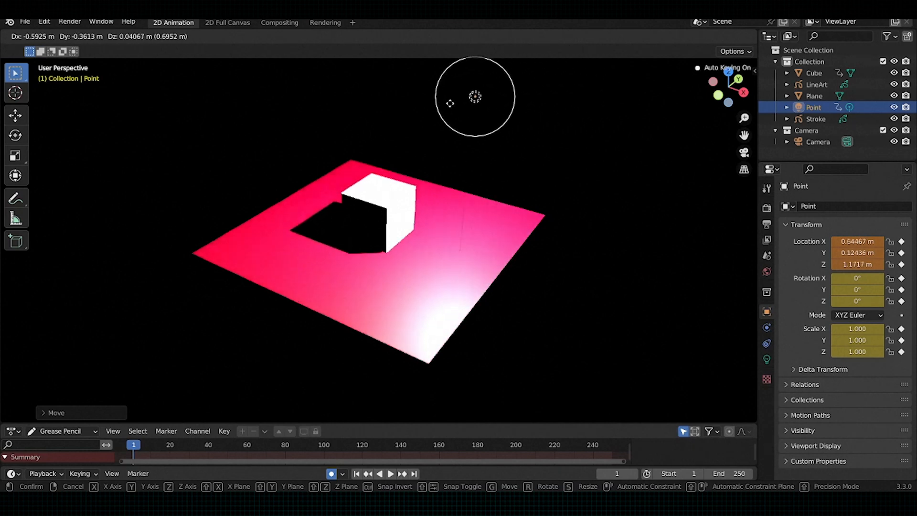
Move the point light, then add Collection Line Art outlining the cube and plane
{"action": "left_click_drag", "start_coordinate": [475, 97], "coordinate": [568, 93]}
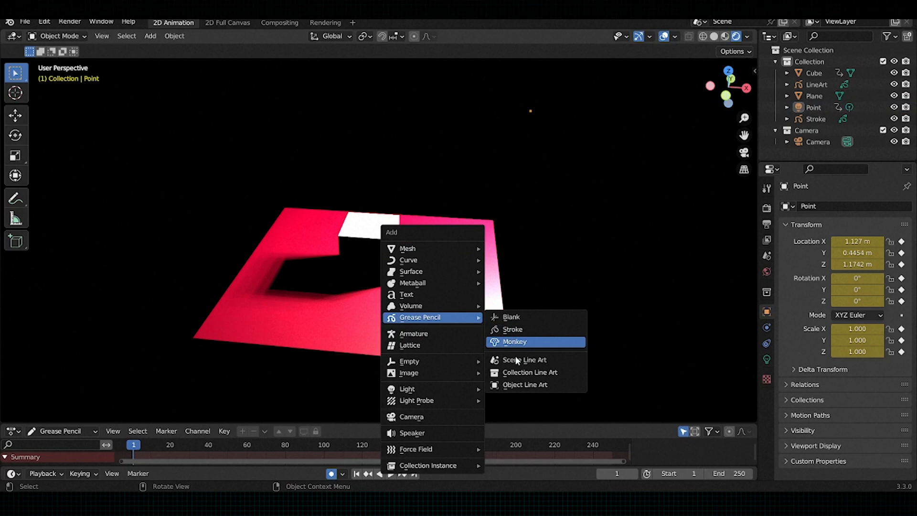
{"action": "mouse_move", "coordinate": [534, 373]}
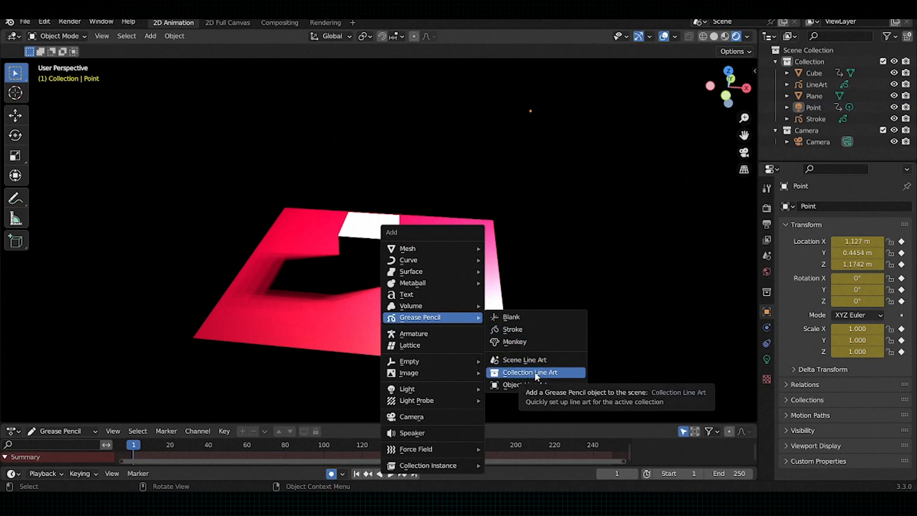
{"action": "left_click", "coordinate": [534, 373]}
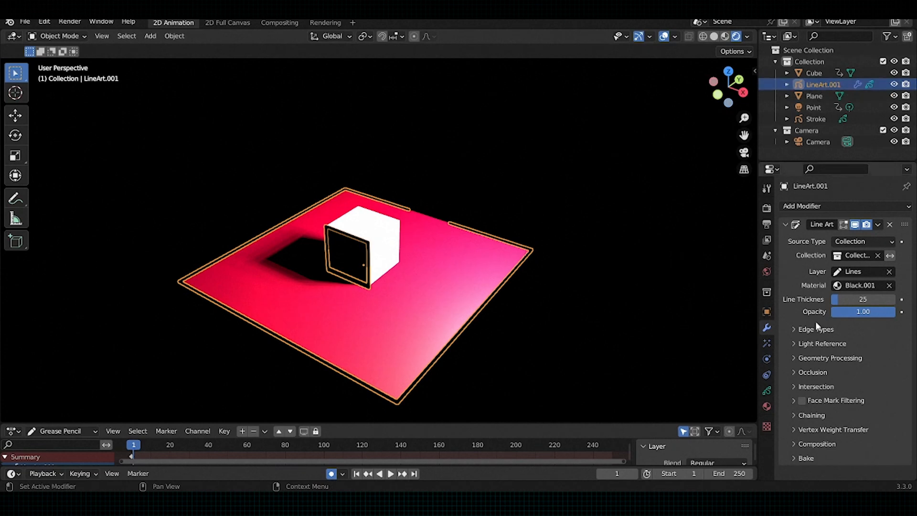
{"action": "mouse_move", "coordinate": [794, 351]}
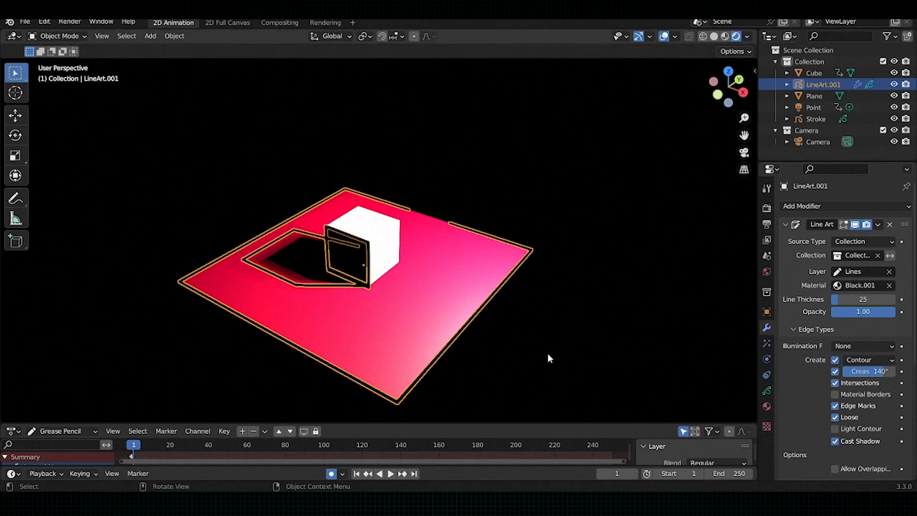
Enable Cast Shadow edges and raise the light so the shadow outline updates
{"action": "left_click_drag", "start_coordinate": [548, 358], "coordinate": [697, 226]}
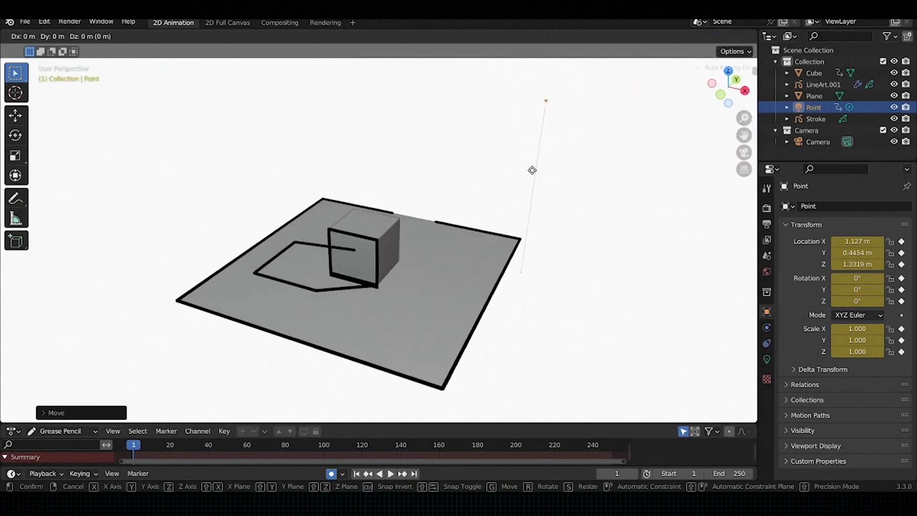
{"action": "left_click_drag", "start_coordinate": [532, 170], "coordinate": [568, 170]}
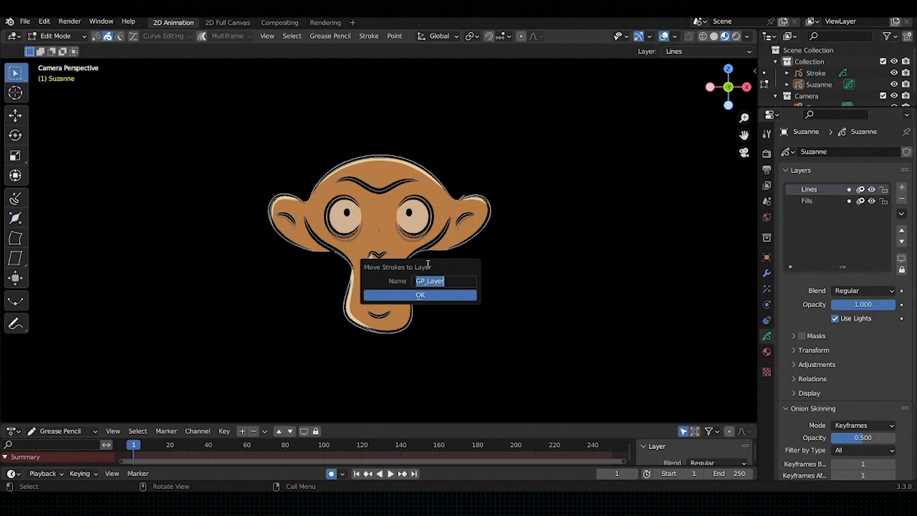
Name the new layer 'eye line' and confirm moving the eye strokes to it
{"action": "type", "text": "ey"}
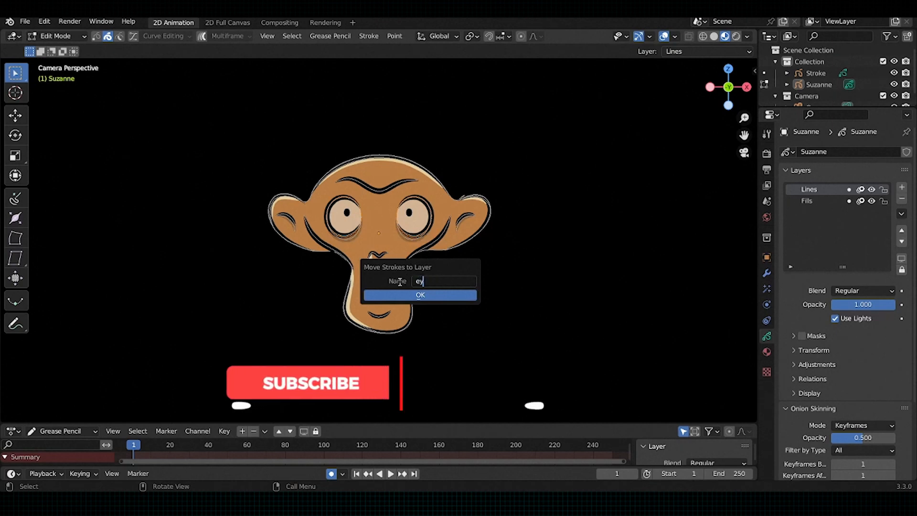
{"action": "type", "text": "e line"}
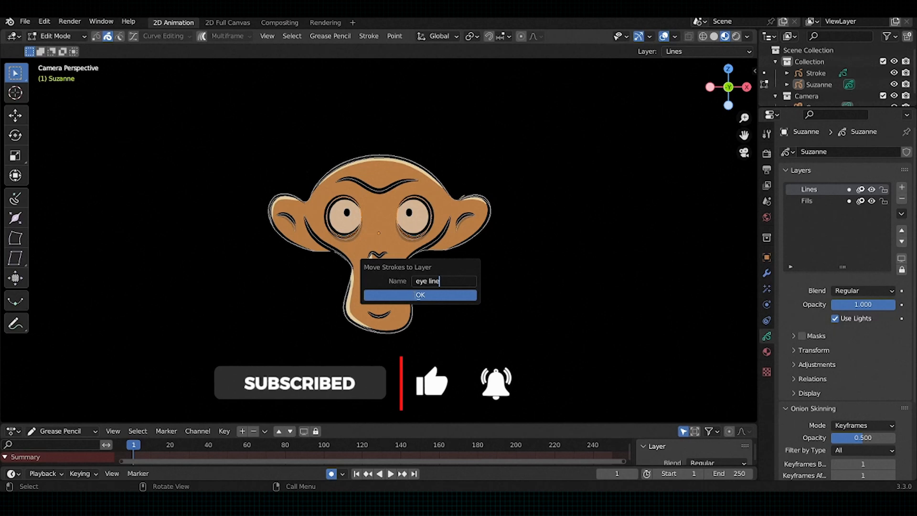
{"action": "left_click", "coordinate": [419, 296]}
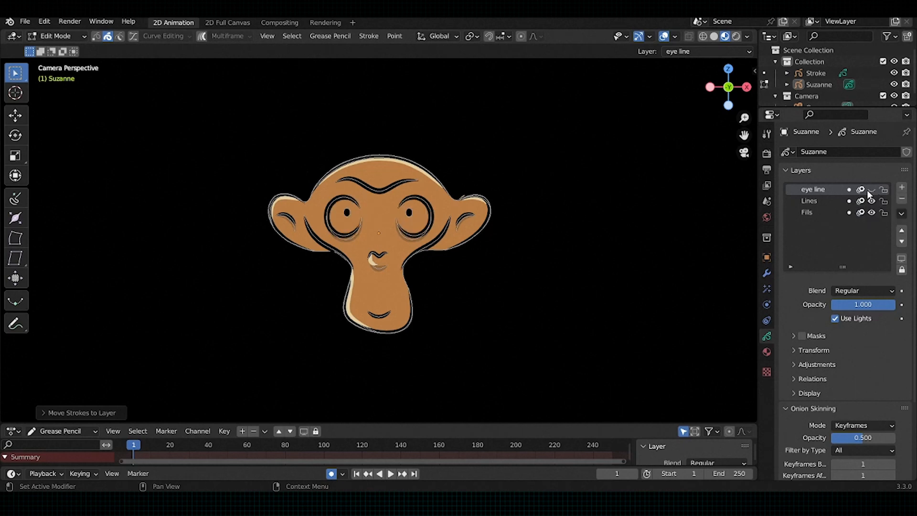
Hide the 'eye line' layer to verify the eyes disappear
{"action": "left_click", "coordinate": [872, 189]}
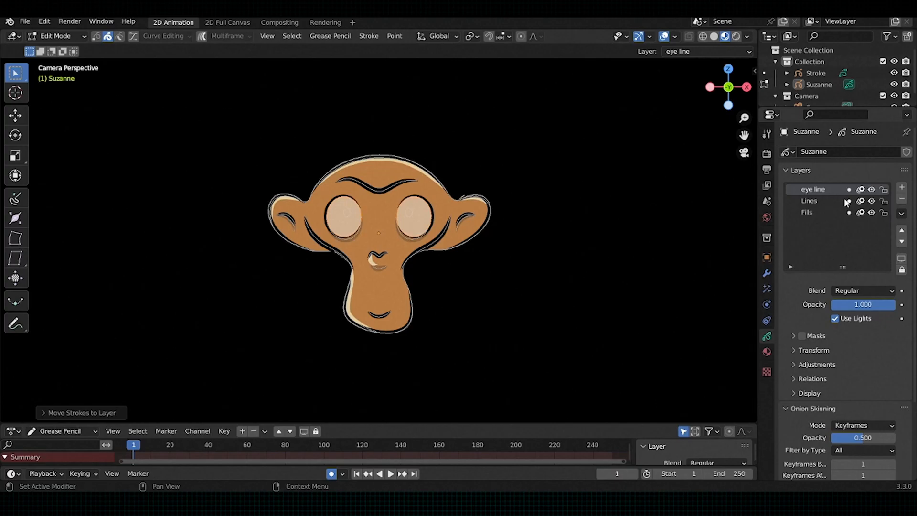